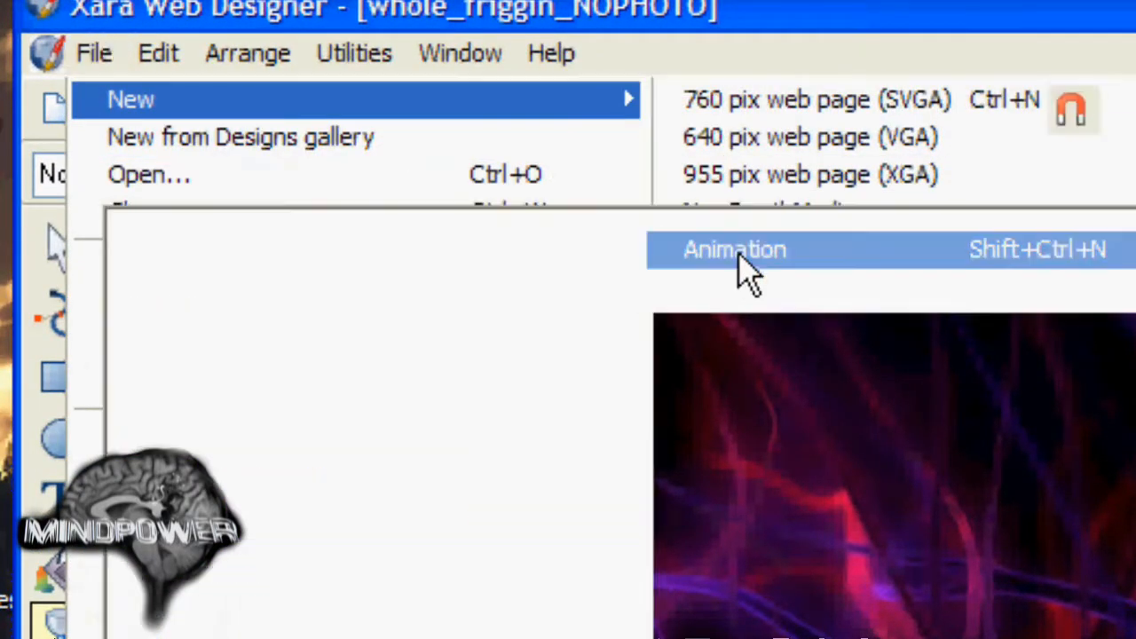
Start a new animation document for the DSCF0005 blue-cap photo.
{"action": "left_click", "coordinate": [735, 248]}
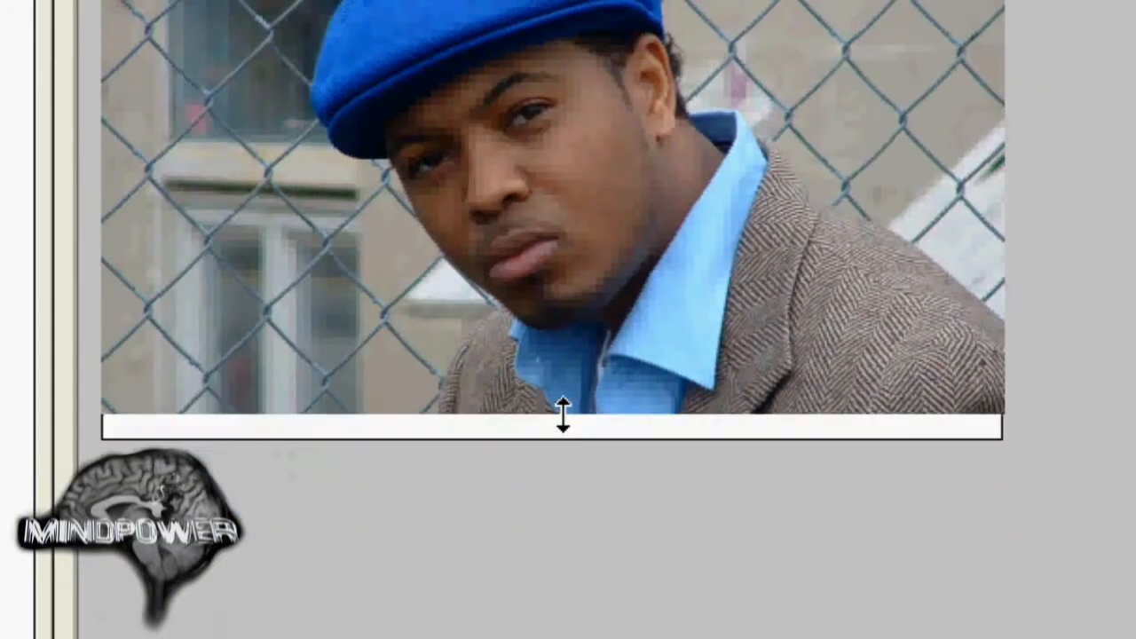
Crop the bottom of the blue-cap photo and set Frame 1 to display for 3 seconds.
{"action": "left_click_drag", "start_coordinate": [565, 412], "coordinate": [549, 444]}
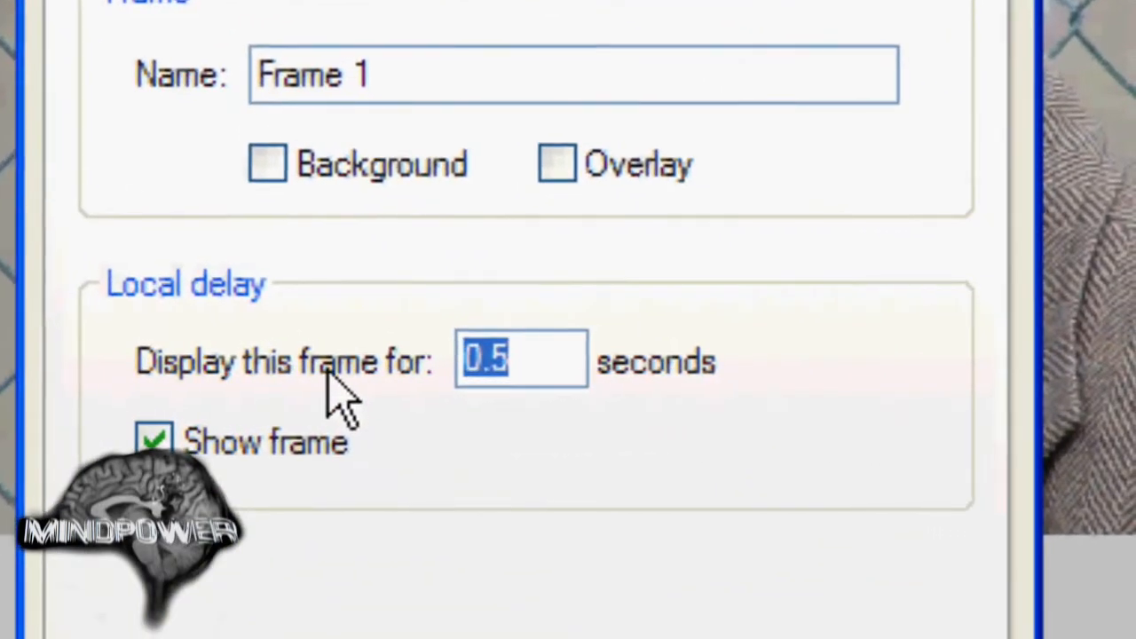
{"action": "type", "text": "3"}
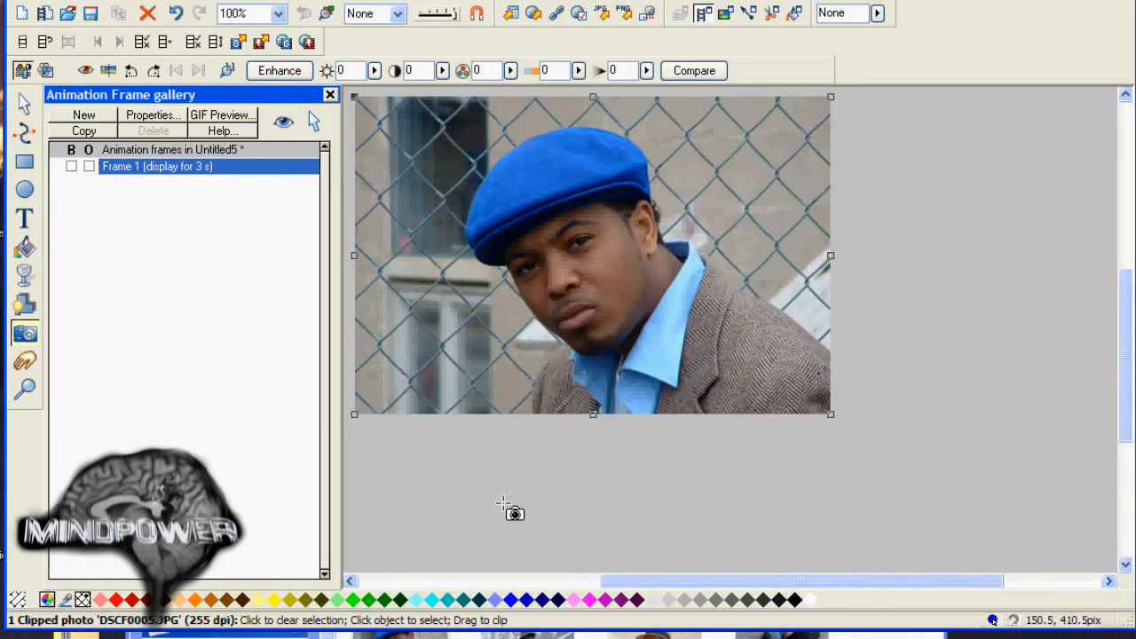
Name the blue-cap photo Asa1 via the Names dialog.
{"action": "right_click", "coordinate": [512, 511]}
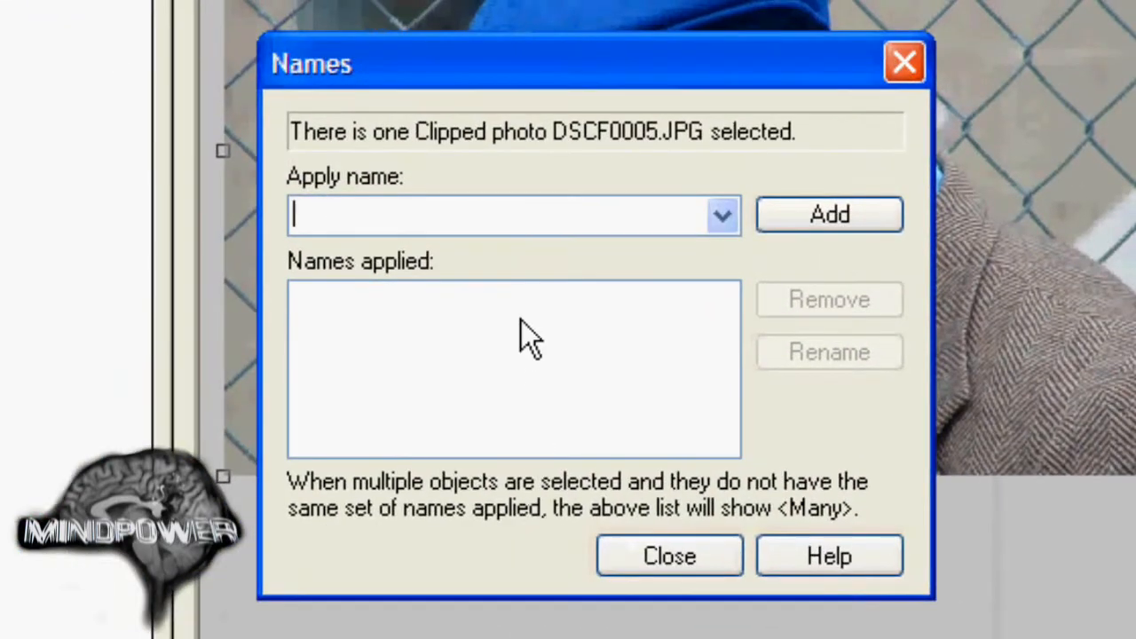
{"action": "type", "text": "Asa1"}
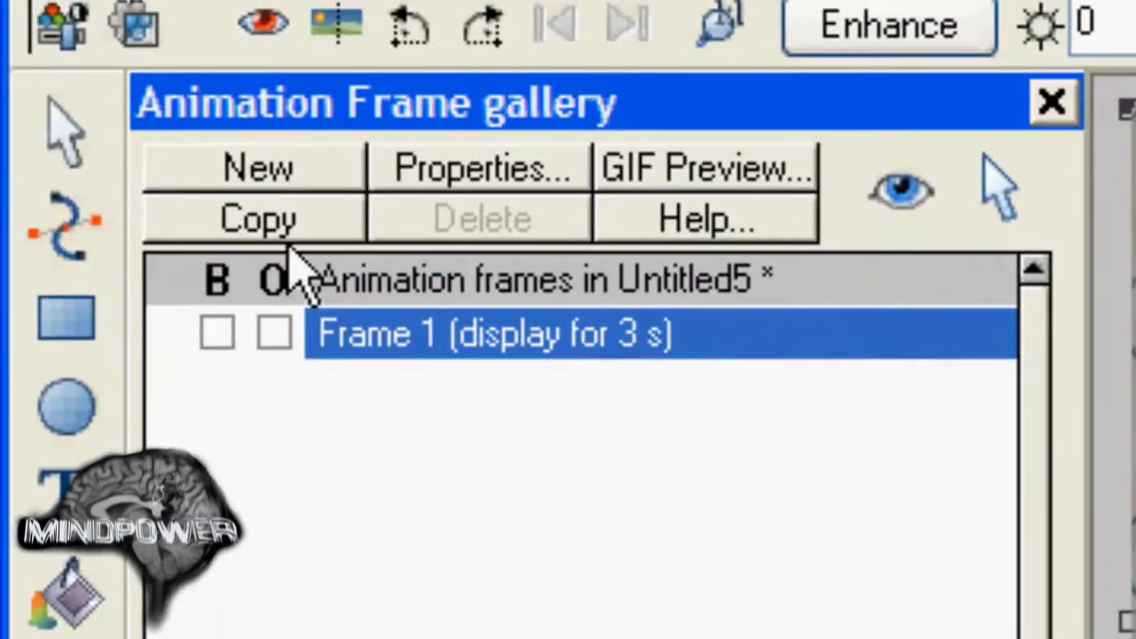
Copy Frame 1 into Frame 2 and swap in the DSCF0013 graffiti-wall photo.
{"action": "left_click", "coordinate": [256, 220]}
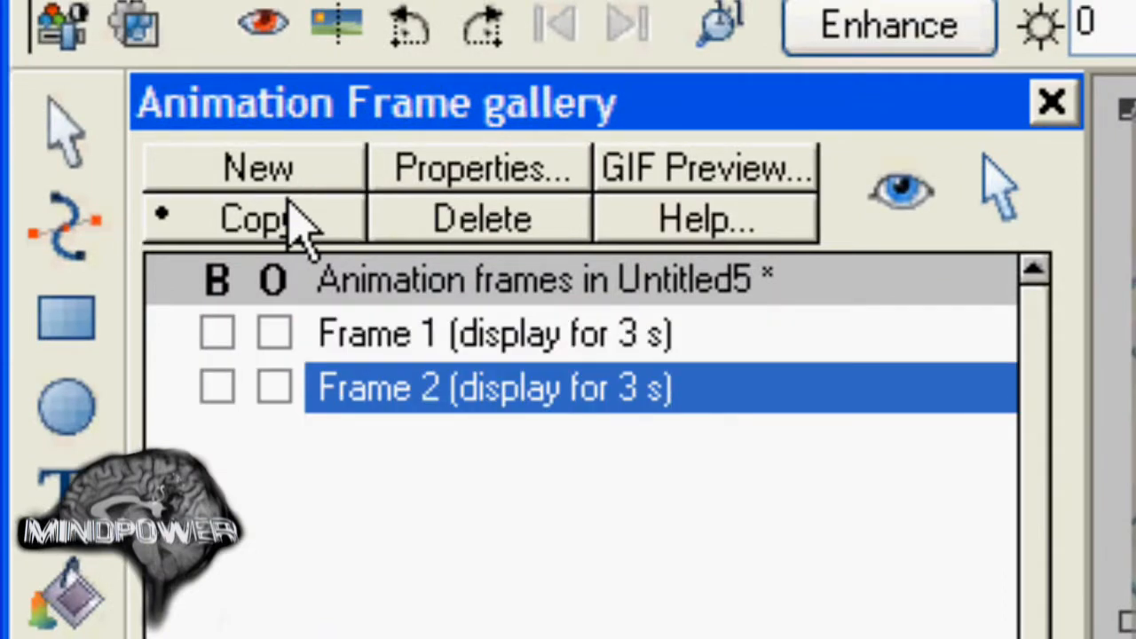
{"action": "mouse_move", "coordinate": [302, 240]}
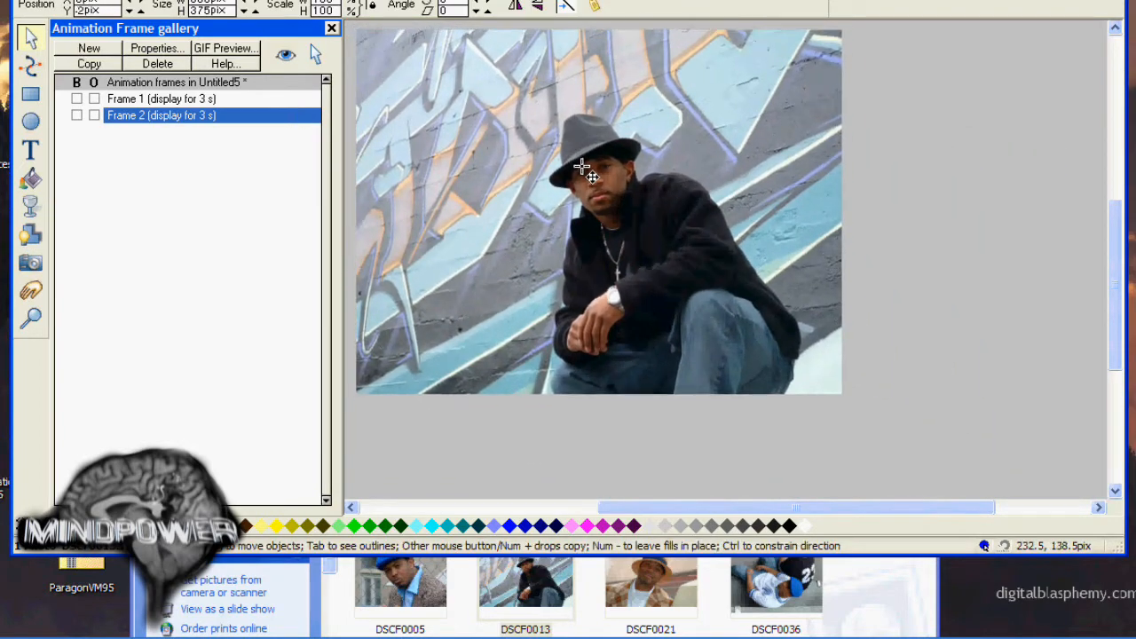
{"action": "left_click_drag", "start_coordinate": [827, 394], "coordinate": [838, 383]}
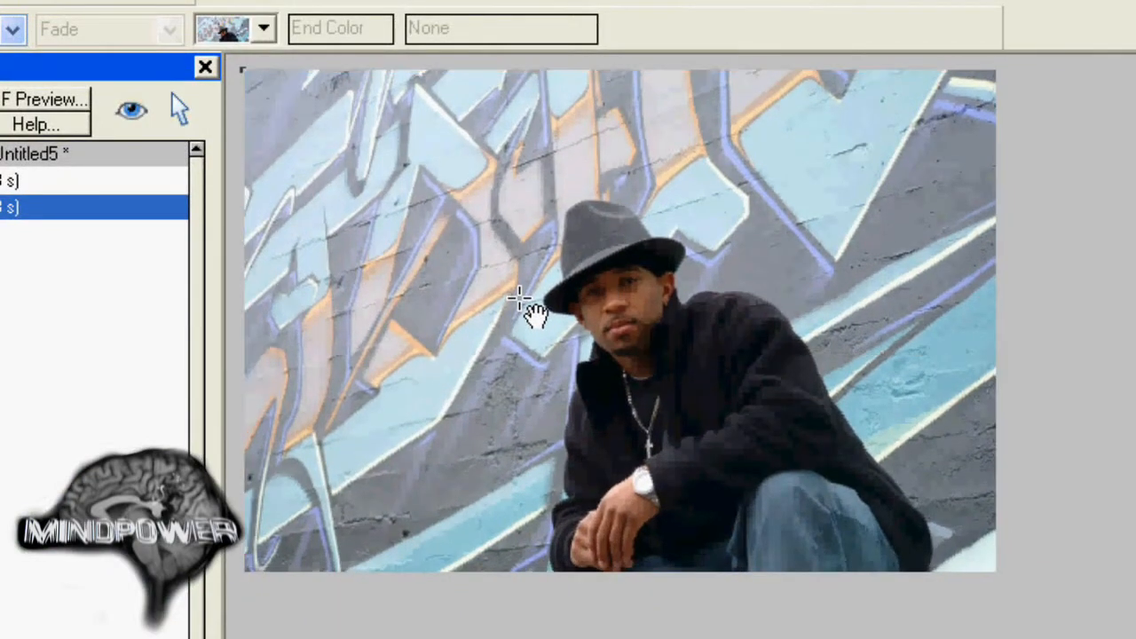
Name the graffiti-wall photo Cic1 from the Names dropdown.
{"action": "right_click", "coordinate": [533, 302]}
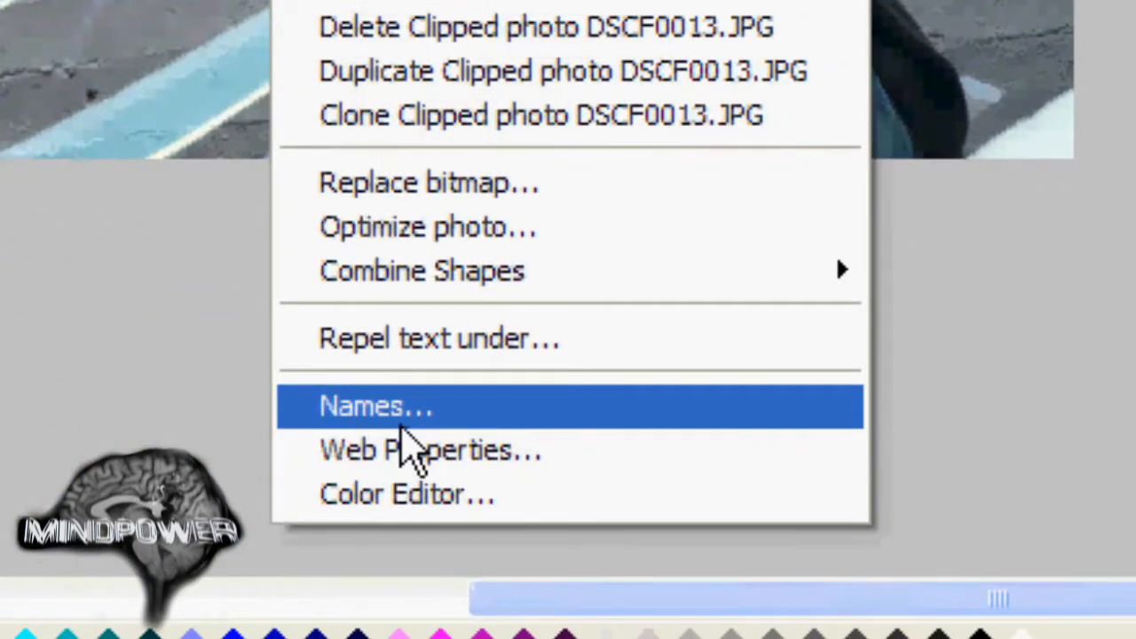
{"action": "left_click", "coordinate": [377, 405]}
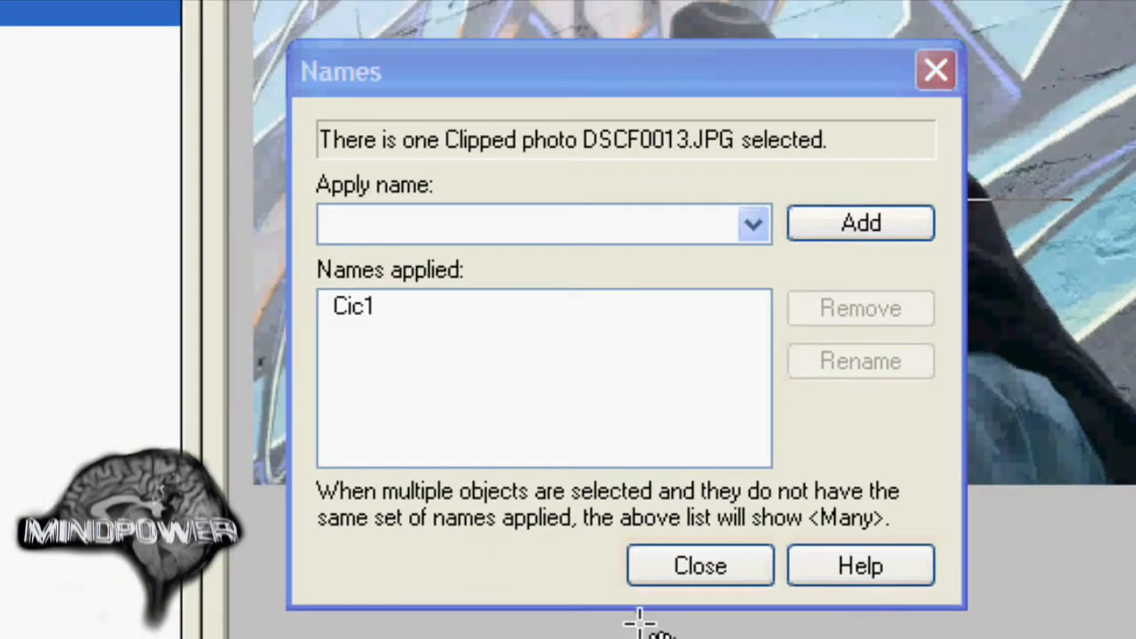
{"action": "left_click", "coordinate": [700, 564]}
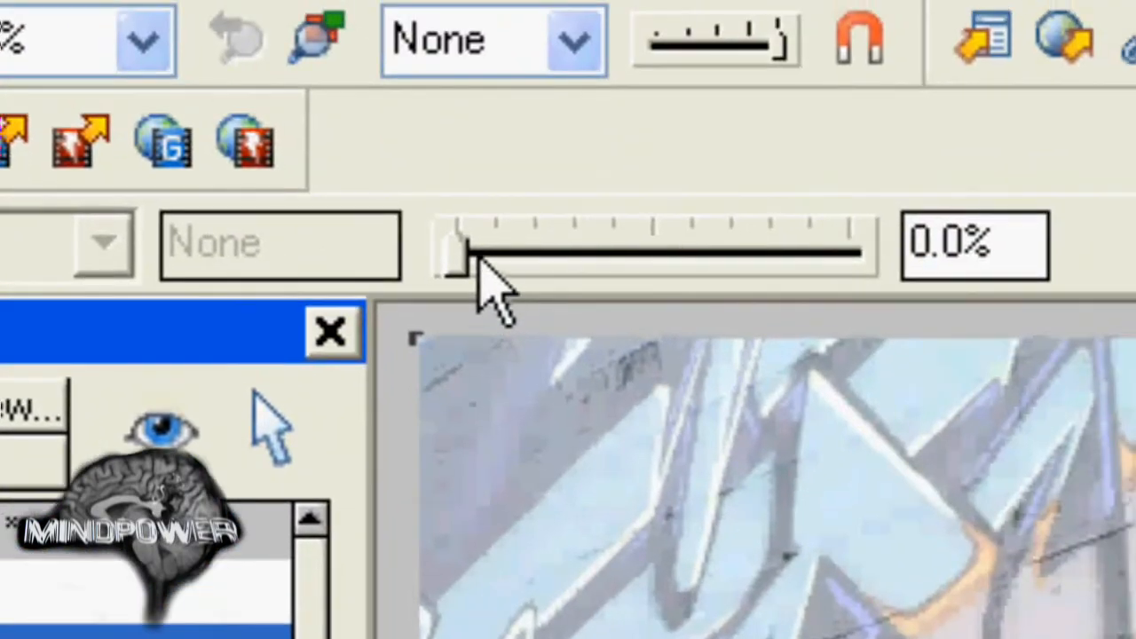
Adjust the graffiti photo's transparency slider for the fade effect.
{"action": "left_click_drag", "start_coordinate": [453, 252], "coordinate": [816, 252]}
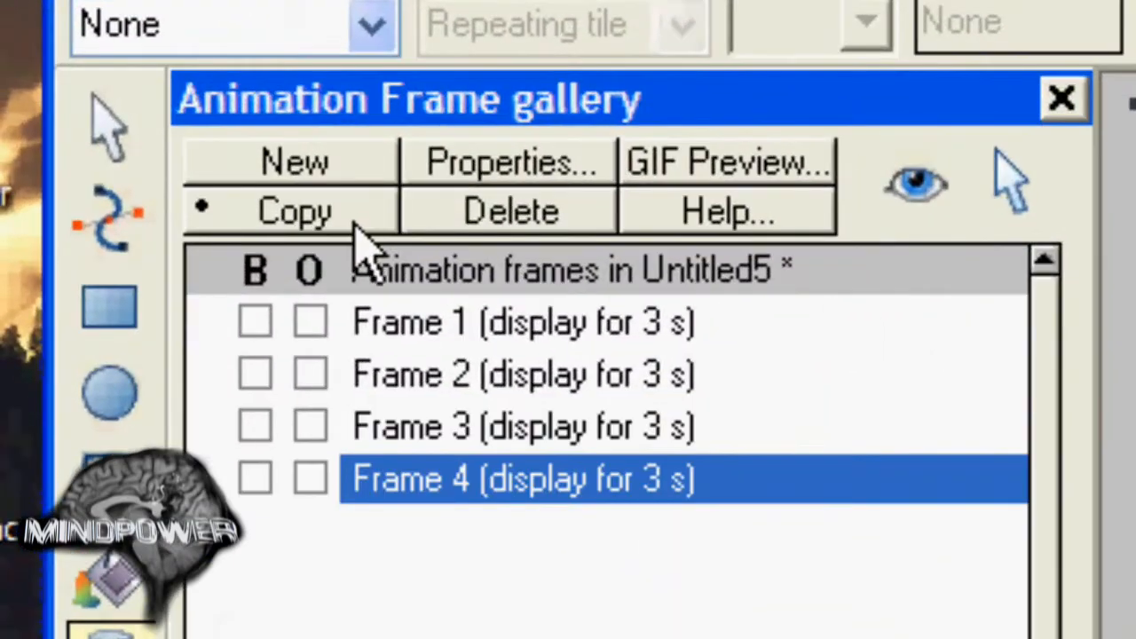
{"action": "mouse_move", "coordinate": [355, 267]}
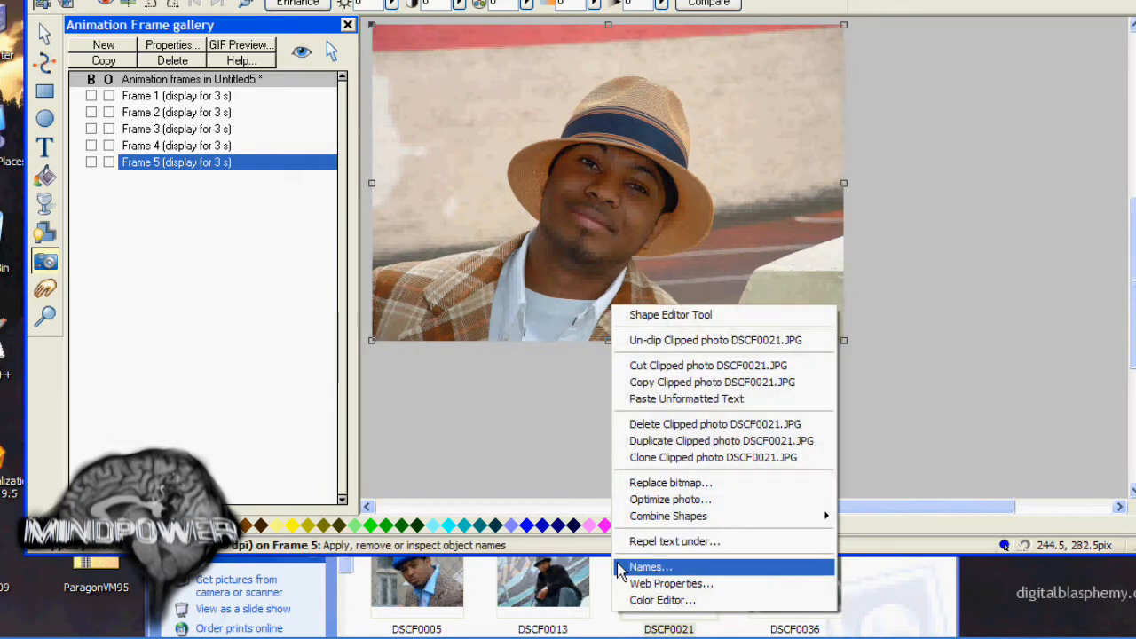
Attach the name Asa2 to the straw-hat photo and close the Names dialog.
{"action": "left_click", "coordinate": [650, 566]}
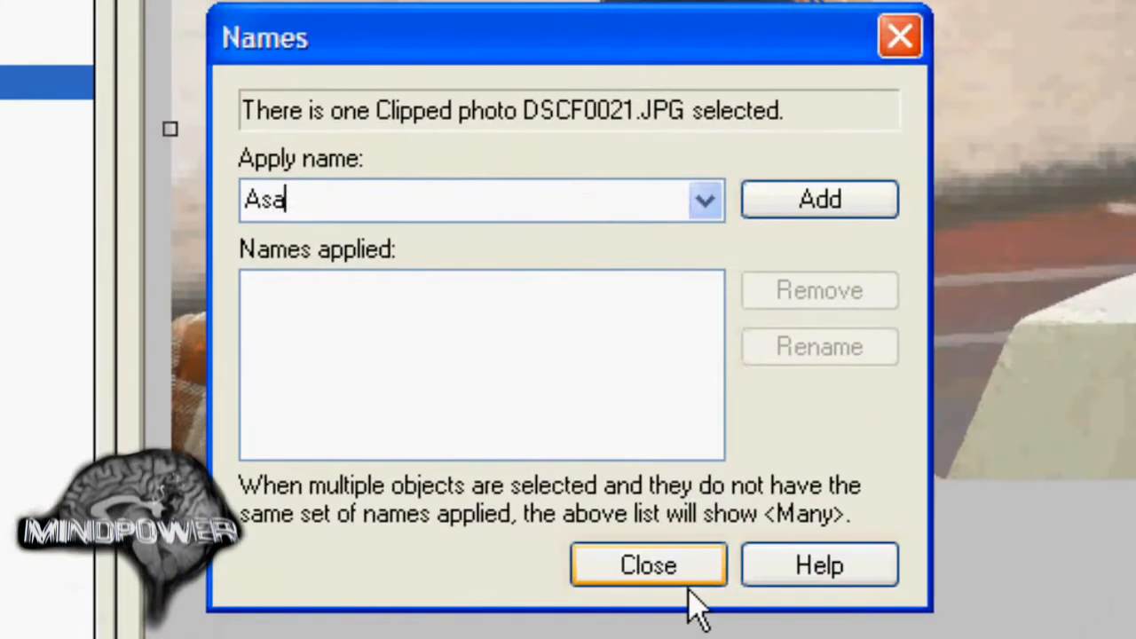
{"action": "left_click", "coordinate": [818, 199]}
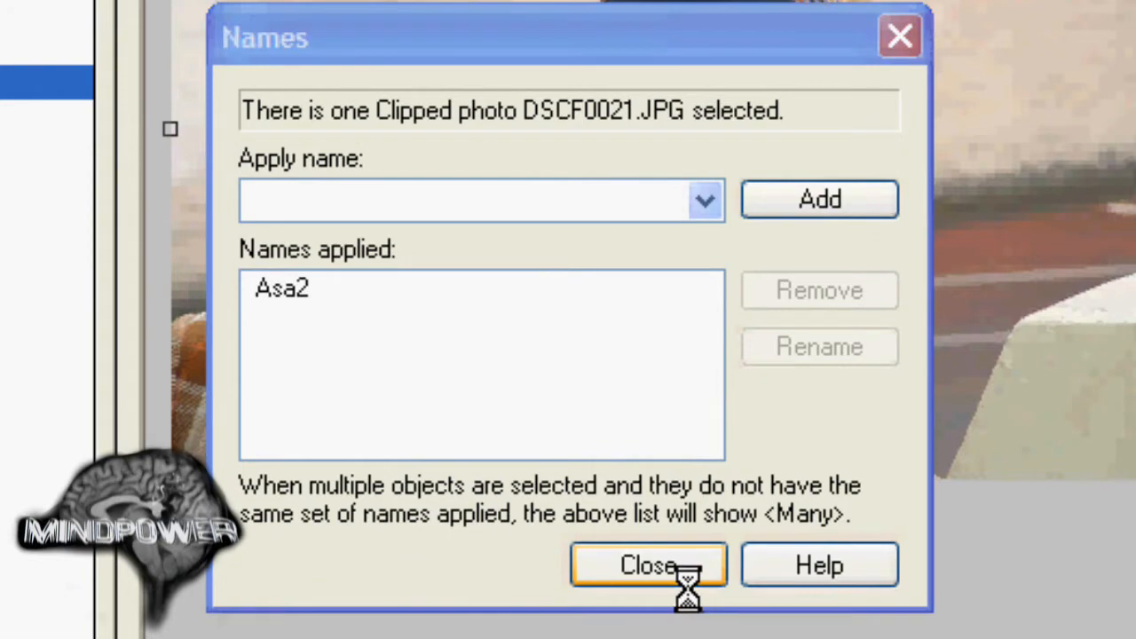
{"action": "left_click", "coordinate": [650, 565]}
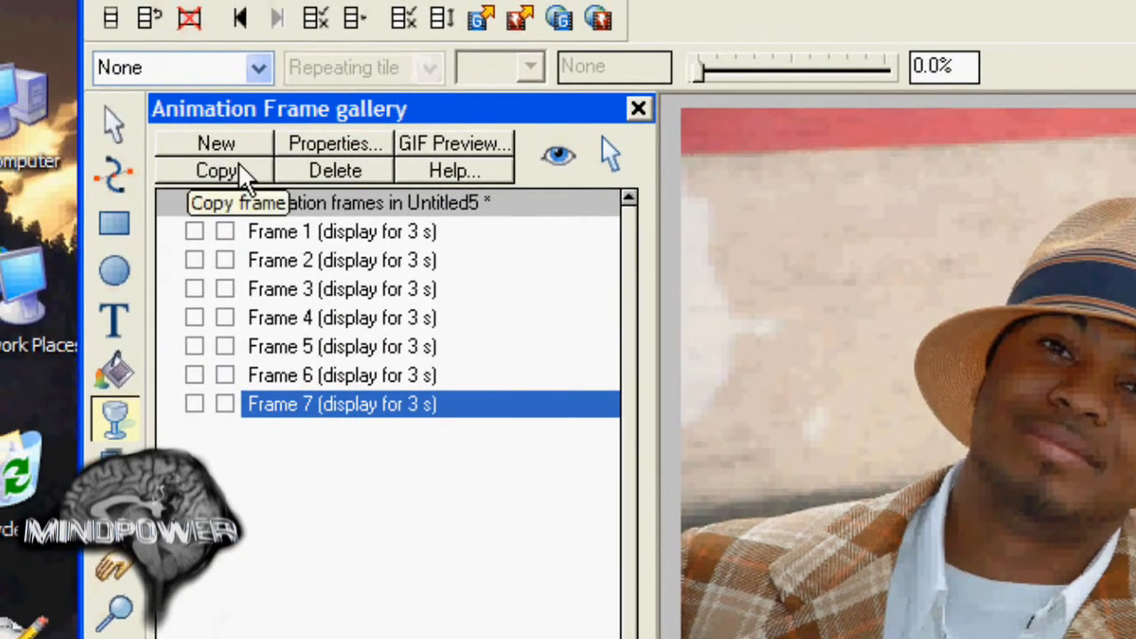
Copy one more frame, preview the cross-fading animation in a browser, then close the preview.
{"action": "left_click", "coordinate": [215, 170]}
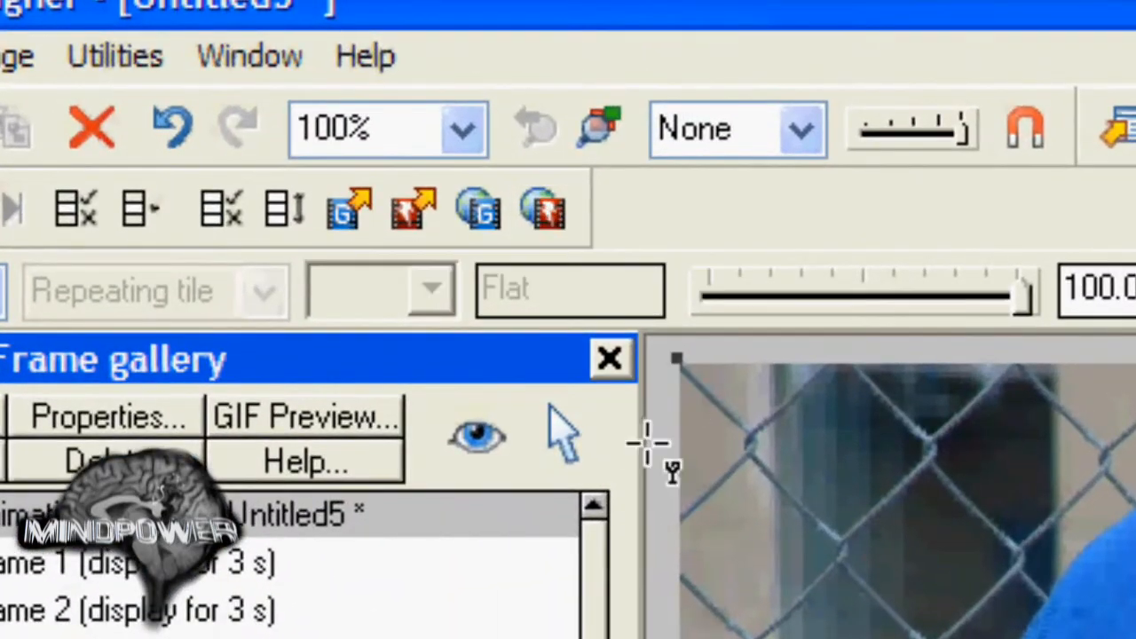
{"action": "left_click", "coordinate": [541, 210]}
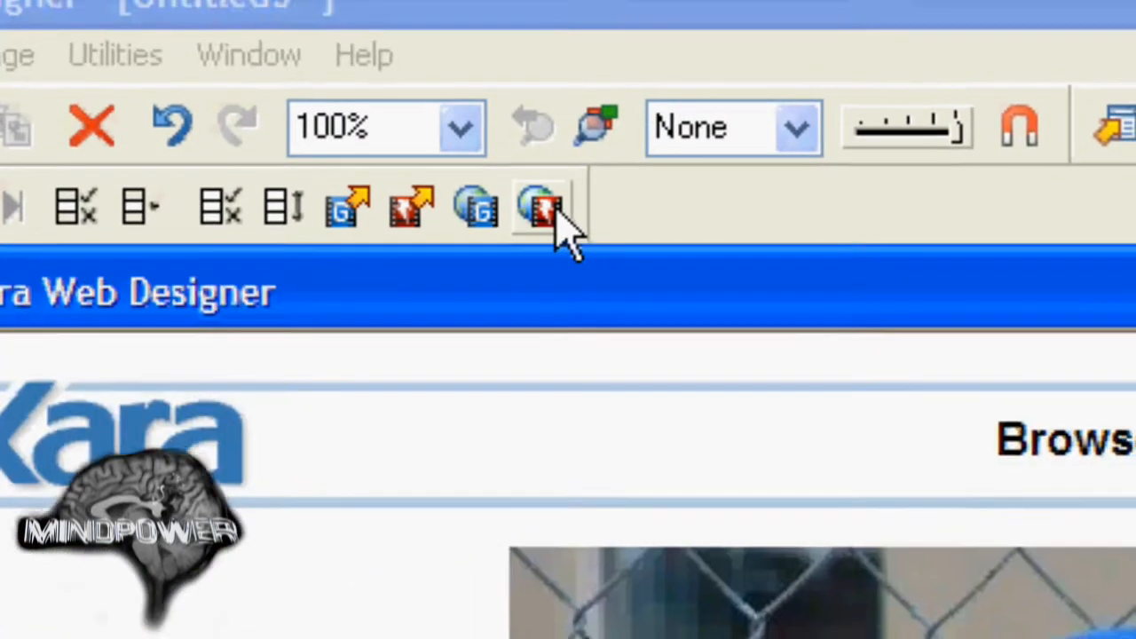
{"action": "left_click", "coordinate": [540, 206]}
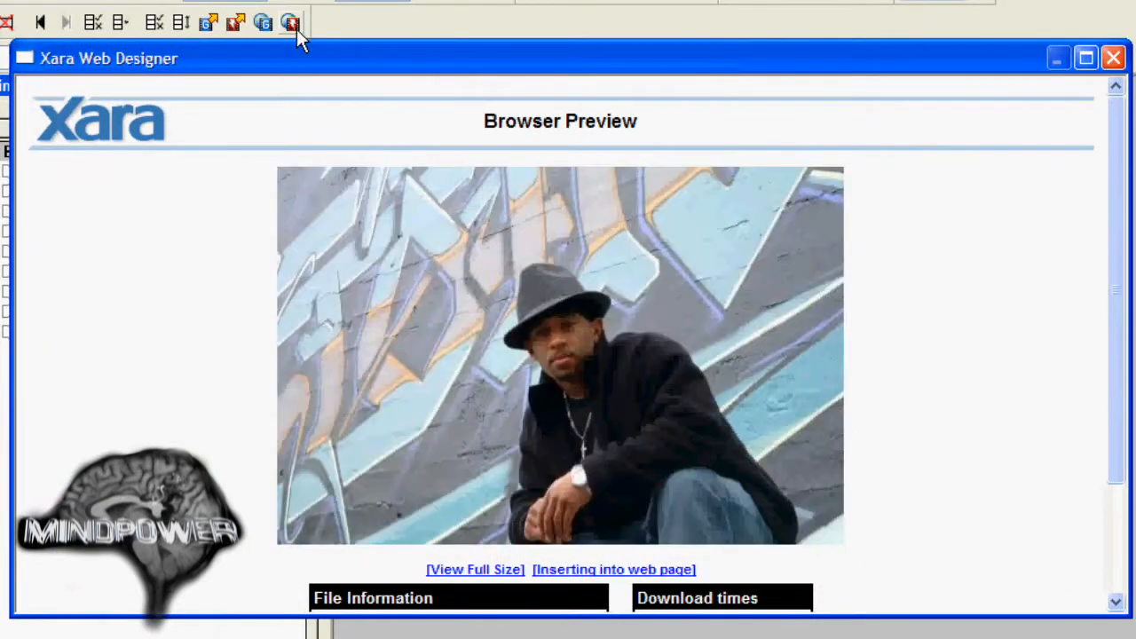
{"action": "left_click", "coordinate": [100, 46]}
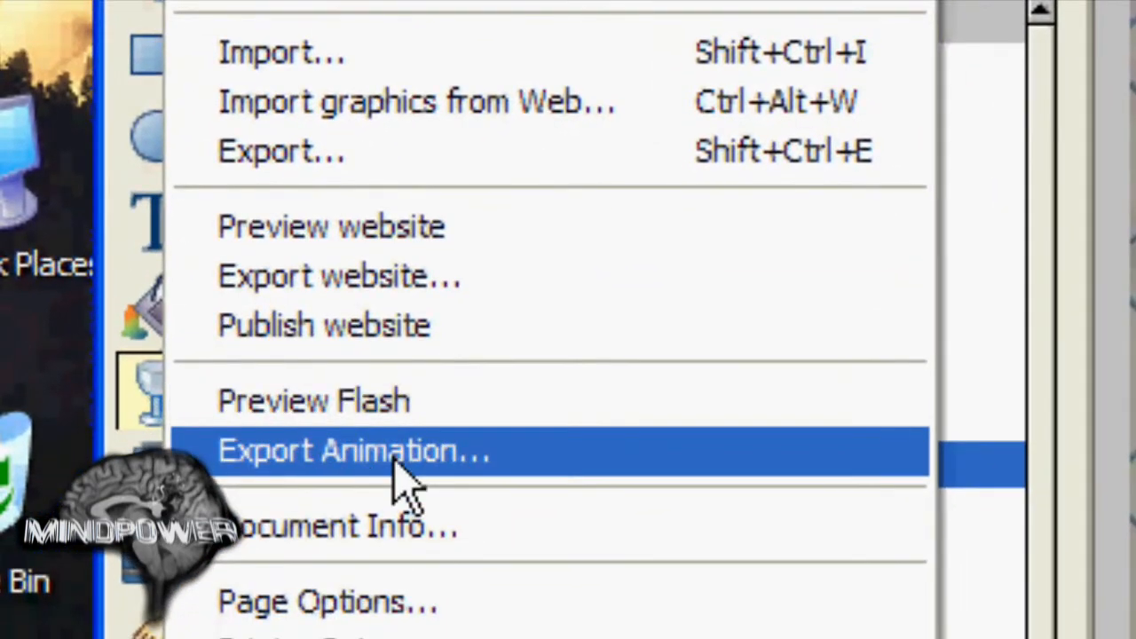
Export the animation as Animated Flash Asa.swf in the ONLINE folder.
{"action": "left_click", "coordinate": [353, 451]}
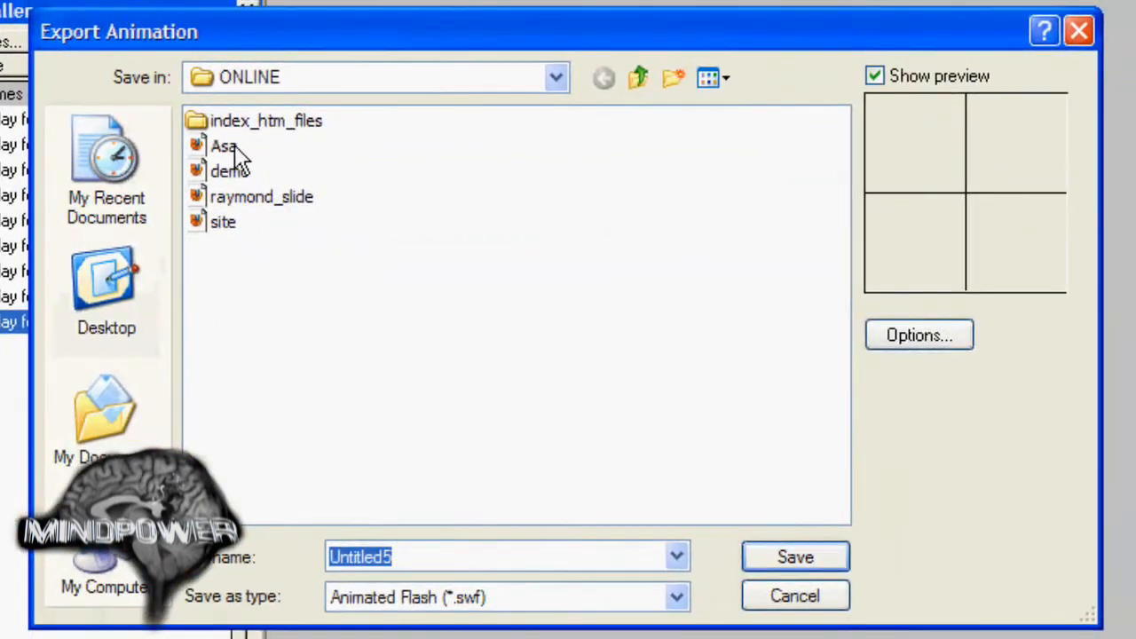
{"action": "left_click", "coordinate": [224, 146]}
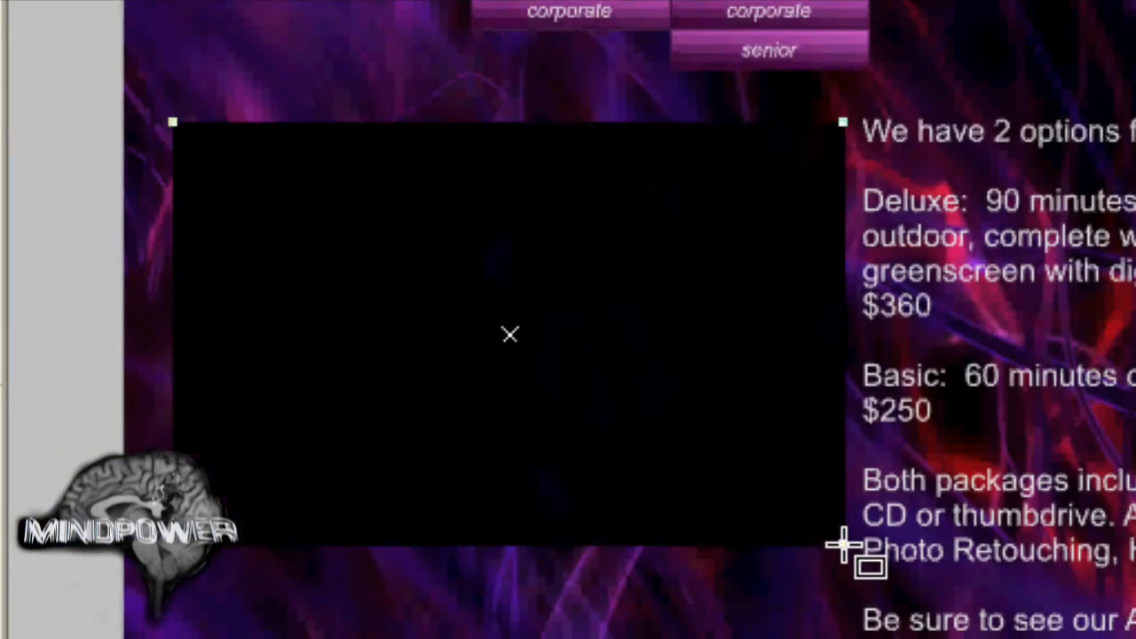
{"action": "mouse_move", "coordinate": [648, 376]}
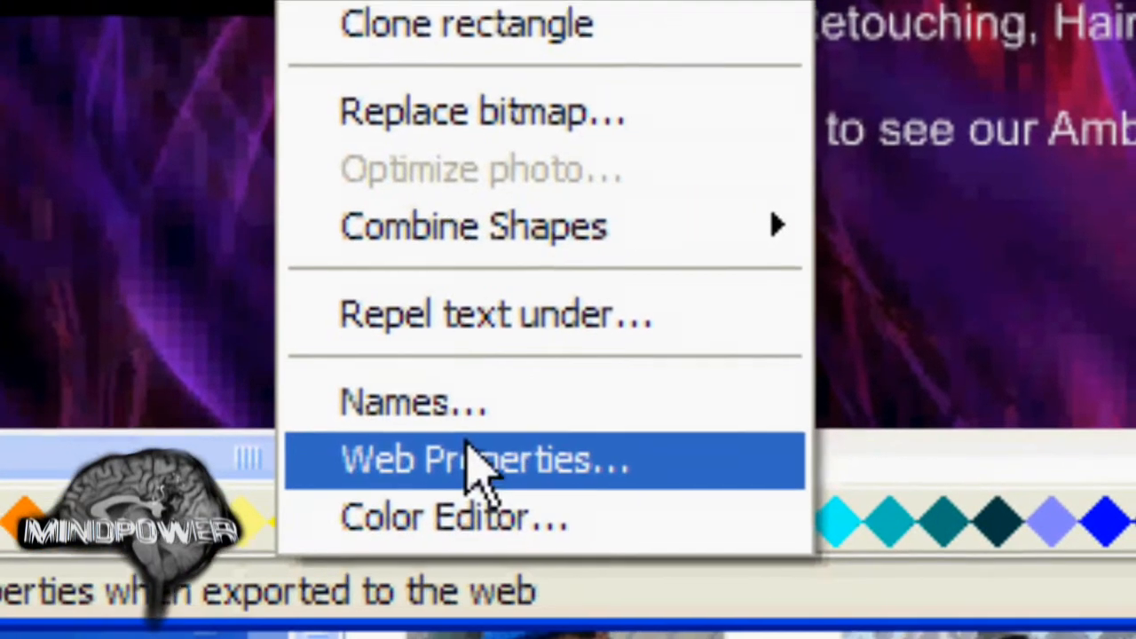
Set the rectangle's Placeholder to Replace with Flash using Asa.swf and apply.
{"action": "left_click", "coordinate": [483, 460]}
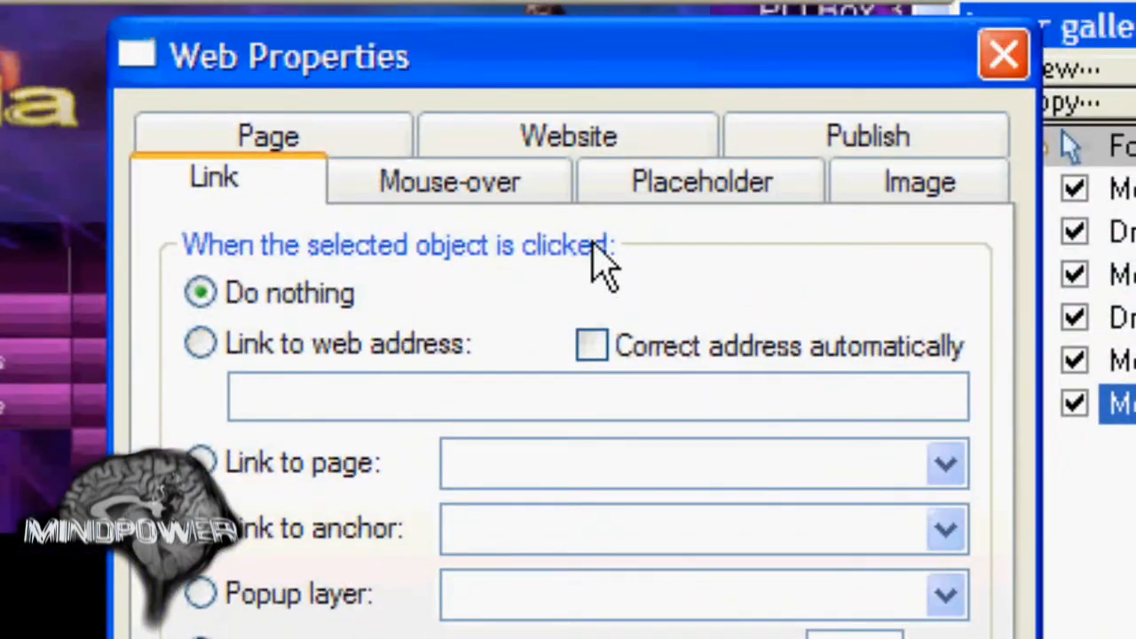
{"action": "left_click", "coordinate": [699, 181]}
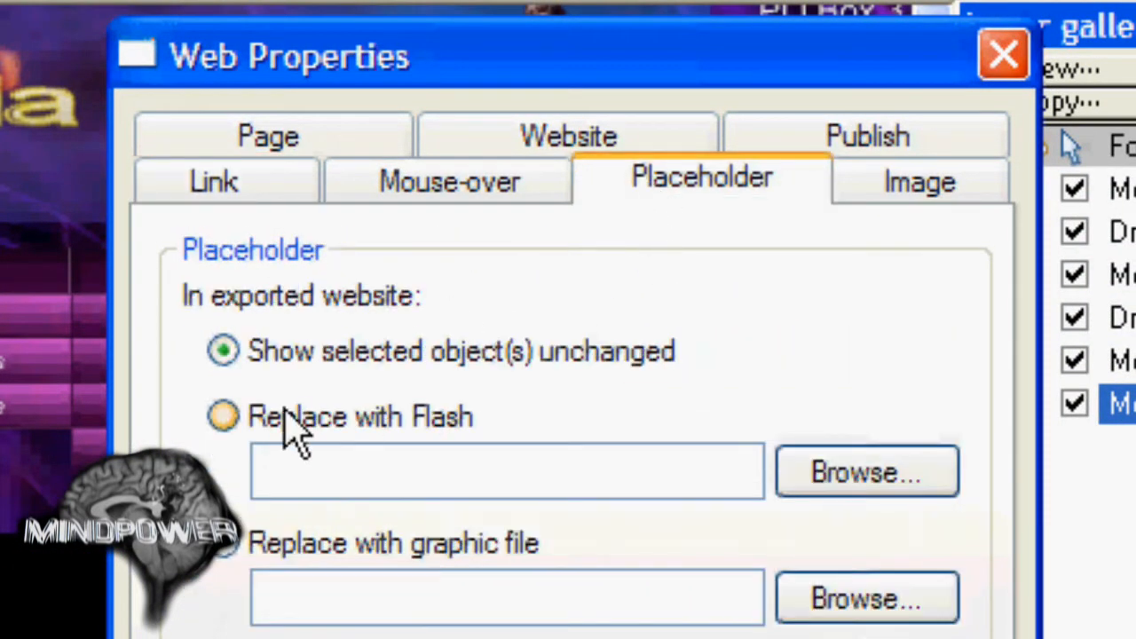
{"action": "left_click", "coordinate": [222, 415]}
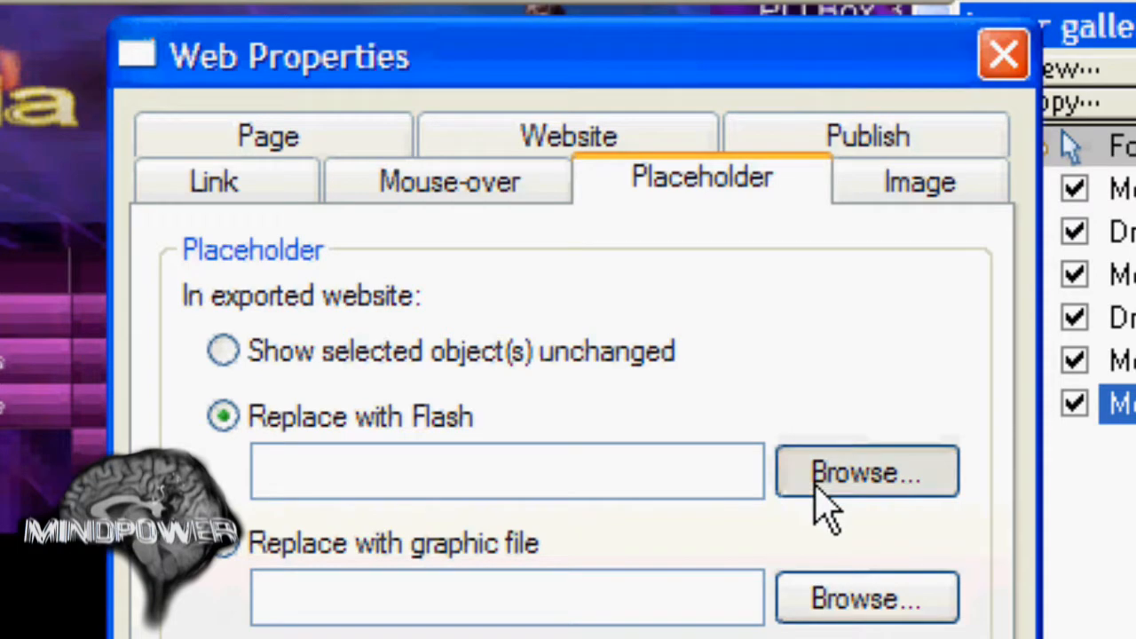
{"action": "left_click", "coordinate": [866, 472]}
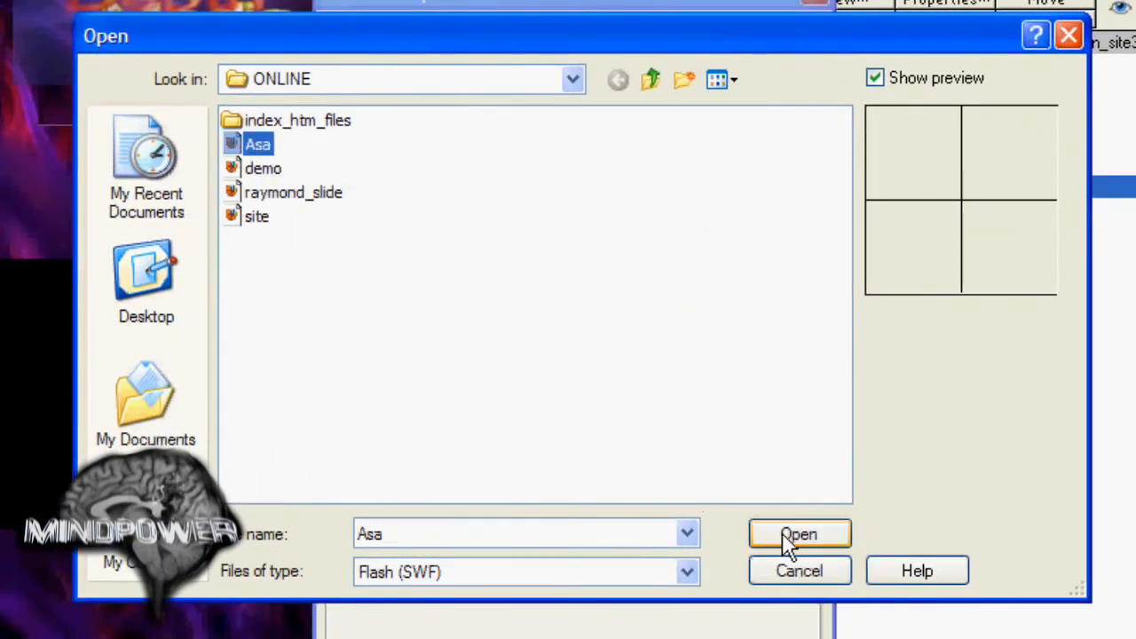
{"action": "left_click", "coordinate": [799, 533]}
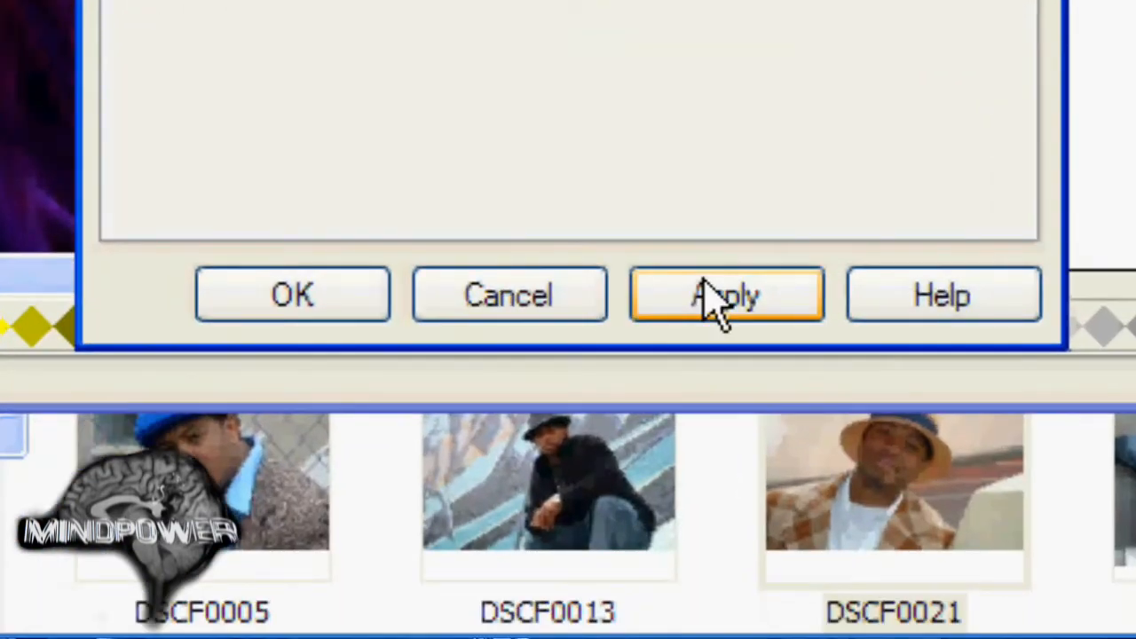
{"action": "left_click", "coordinate": [728, 295]}
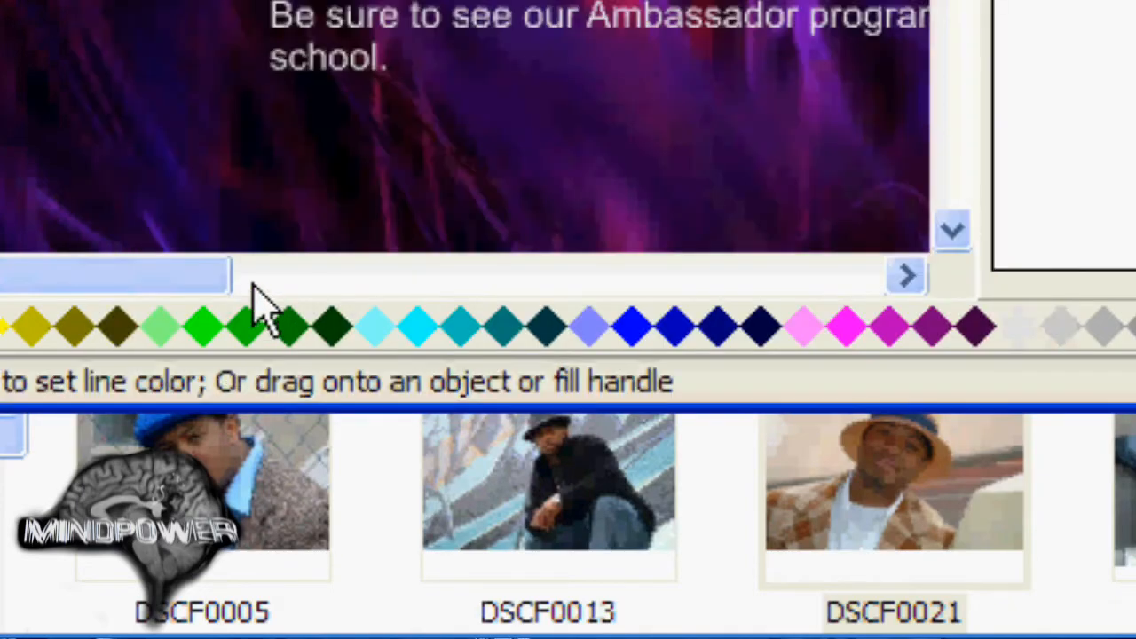